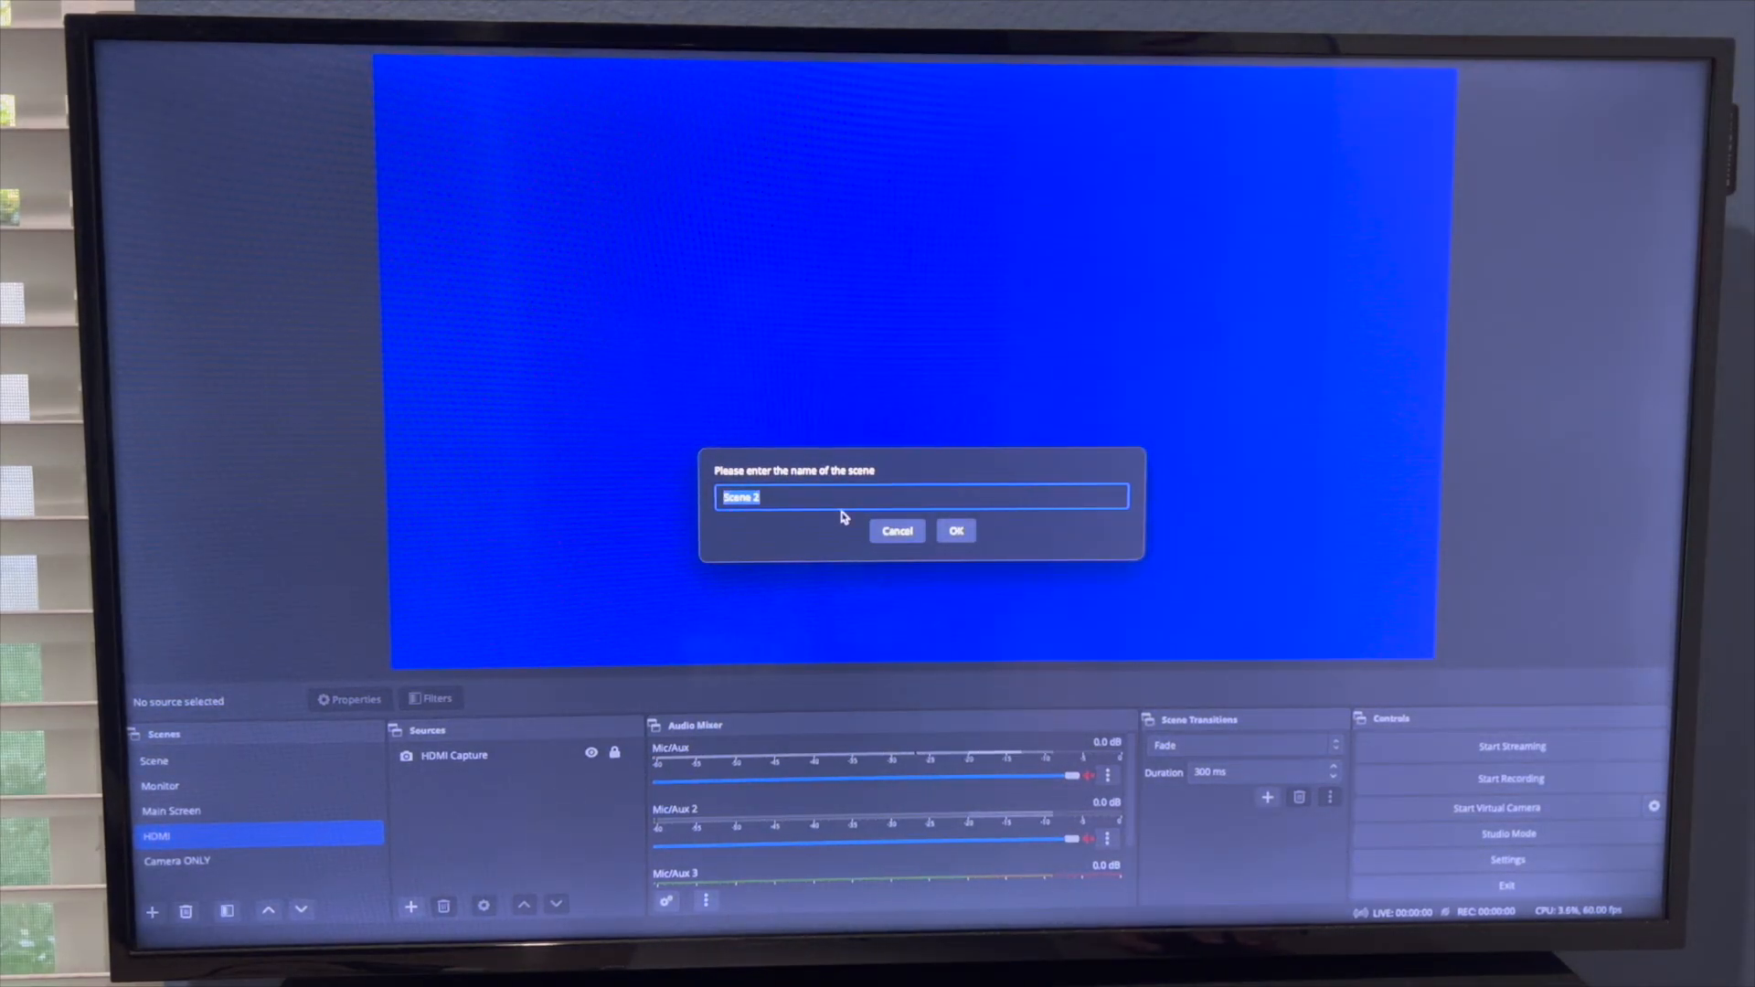
- Confirm the default name so an empty 'Scene 2' joins the scene list
left_click(955, 530)
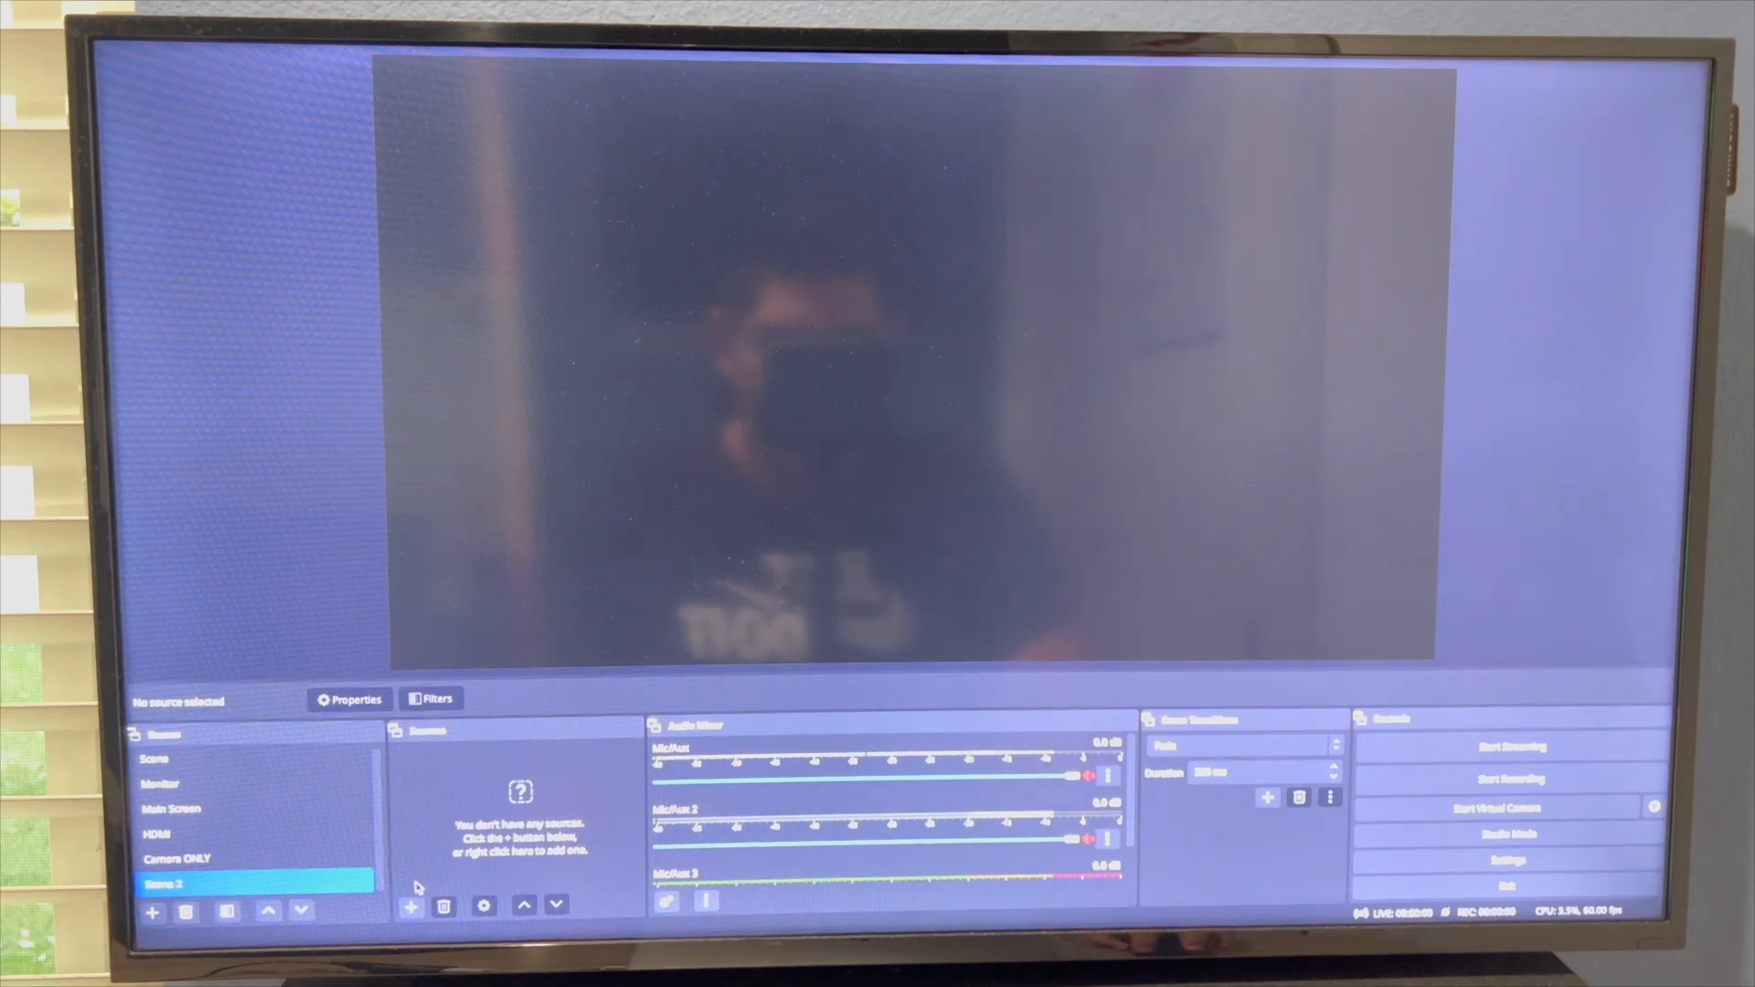
- Add a Video Capture Device source using the USB Video device, showing its blue feed in the preview
left_click(410, 907)
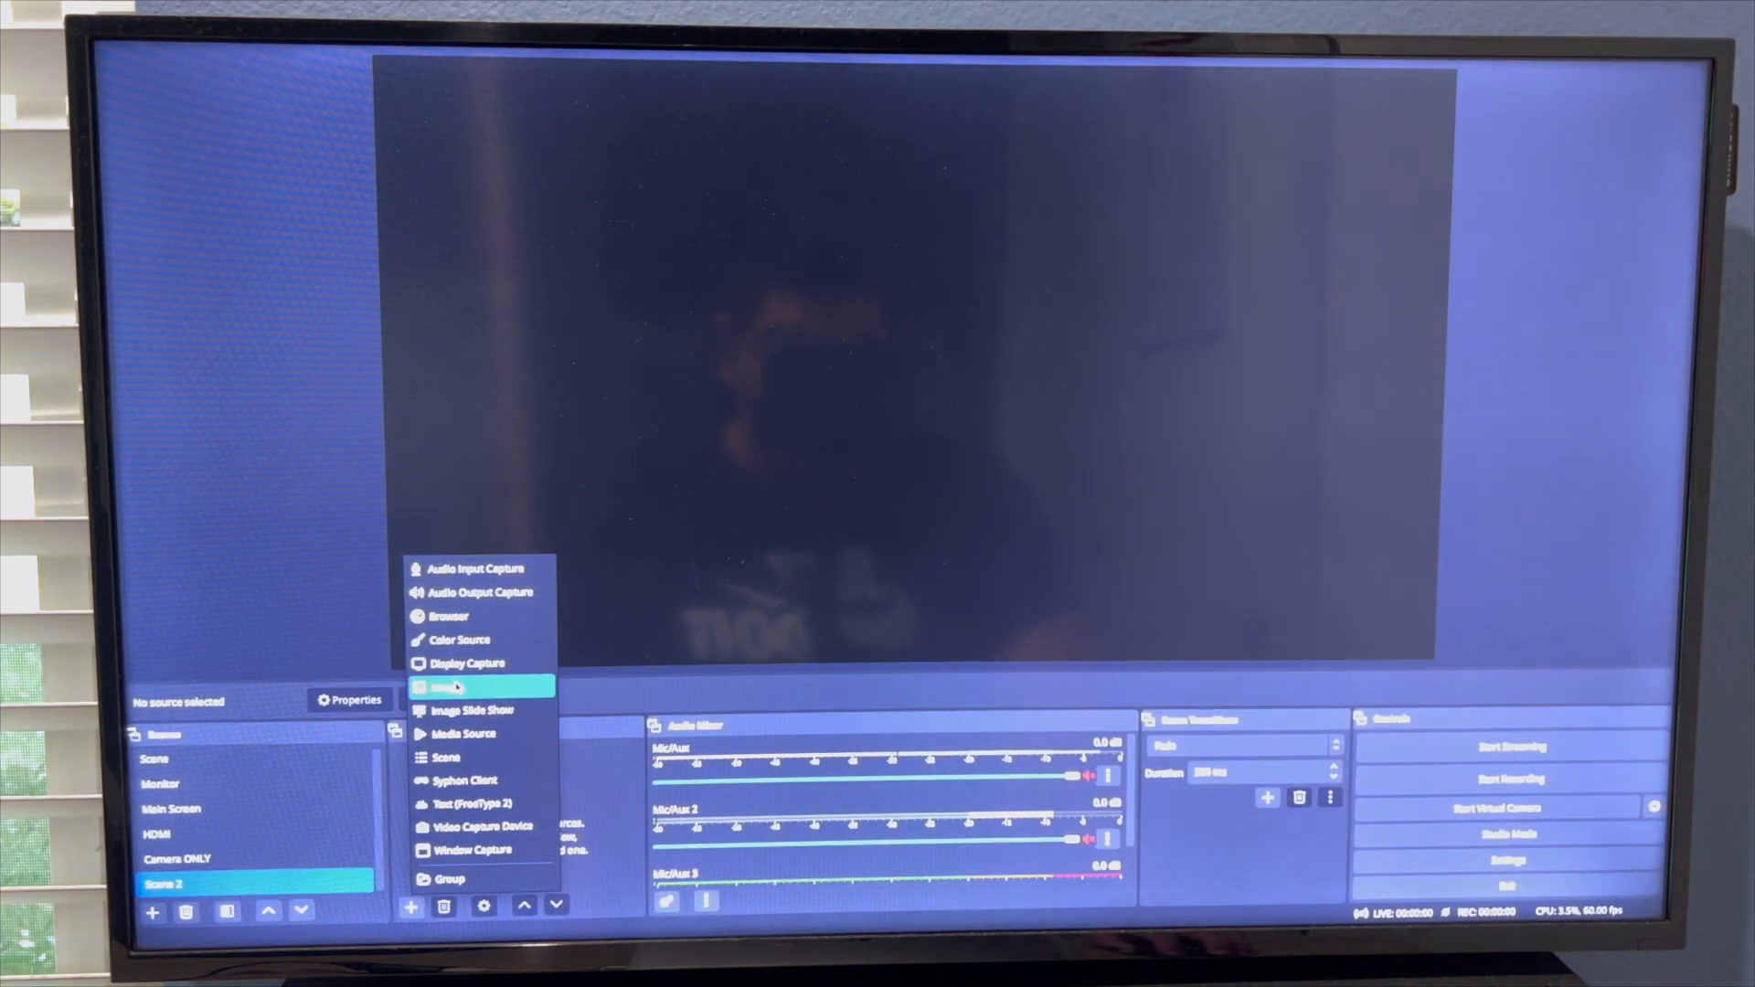
mouse_move(470, 733)
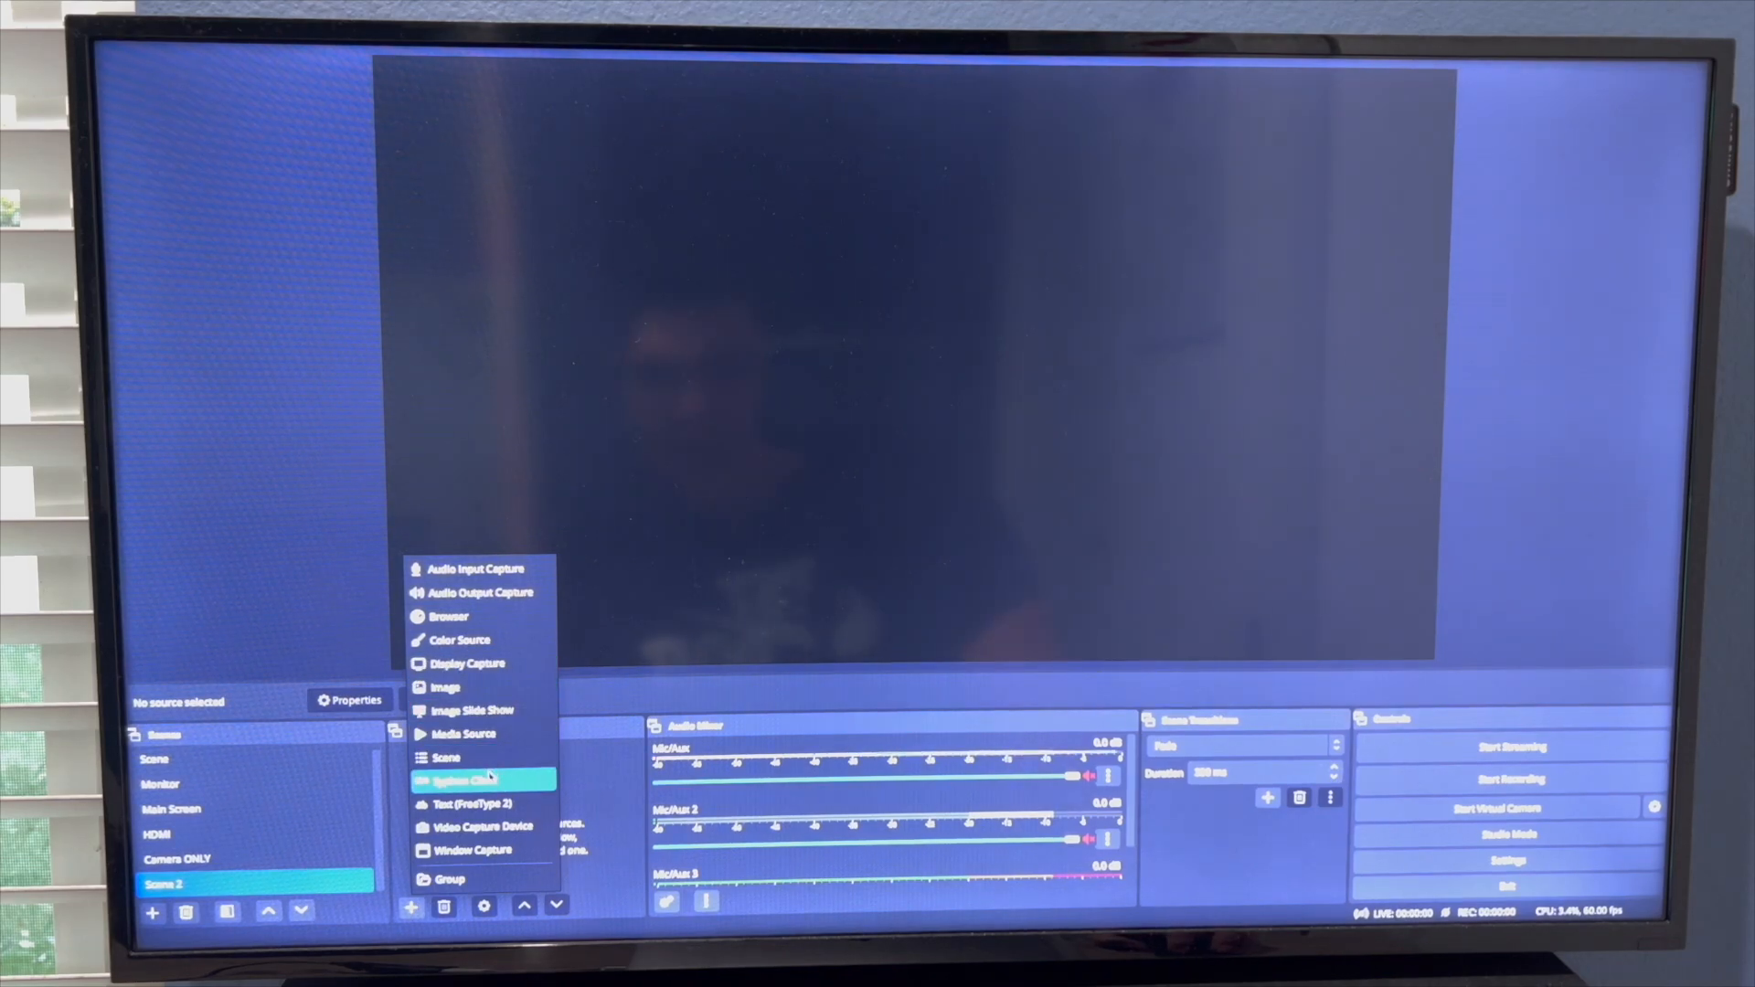
left_click(458, 780)
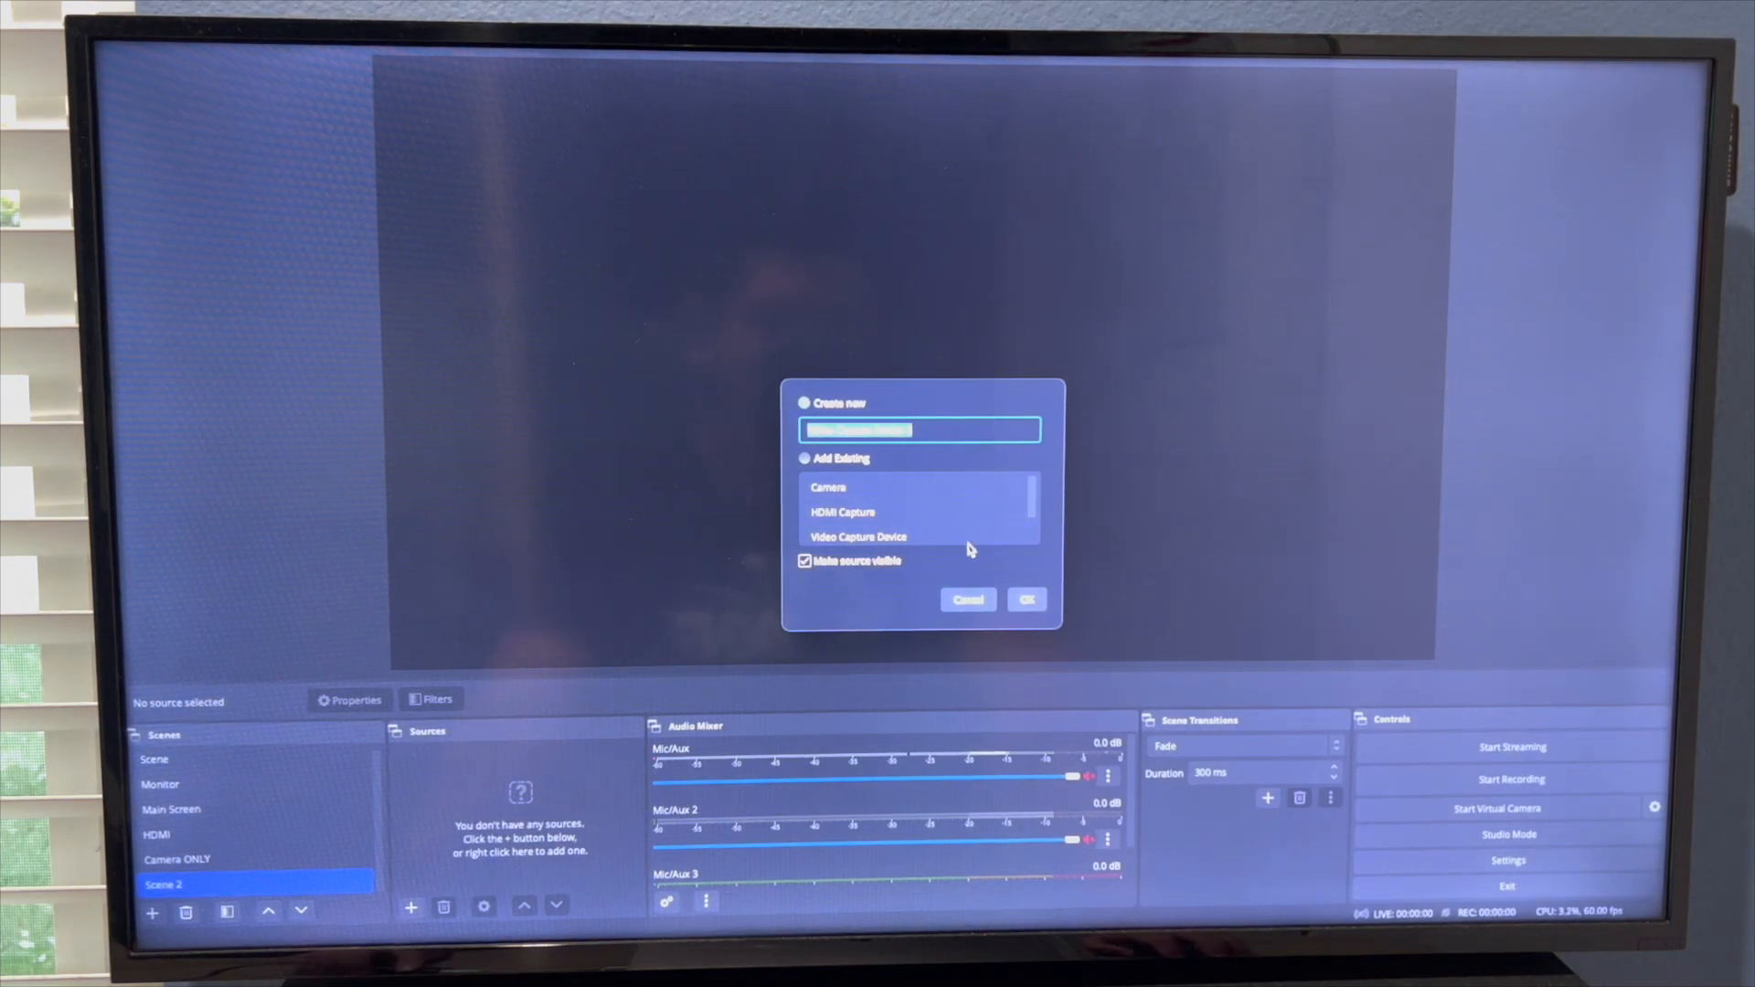
left_click(1024, 600)
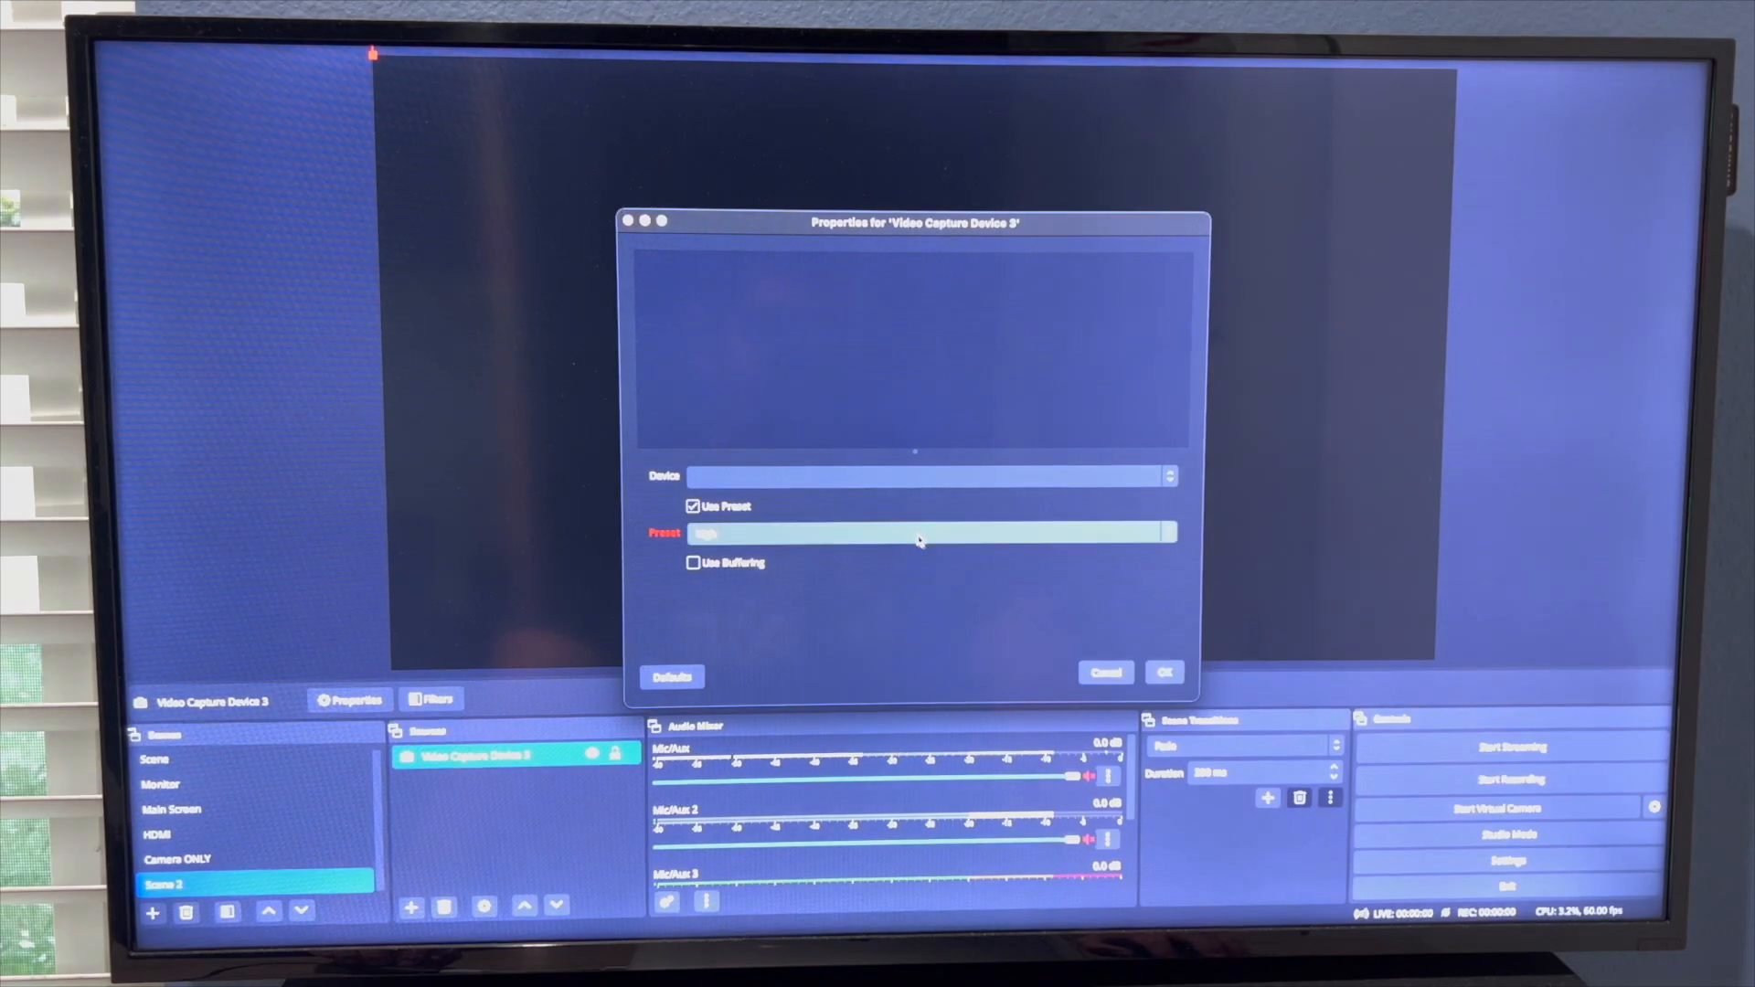
left_click(929, 475)
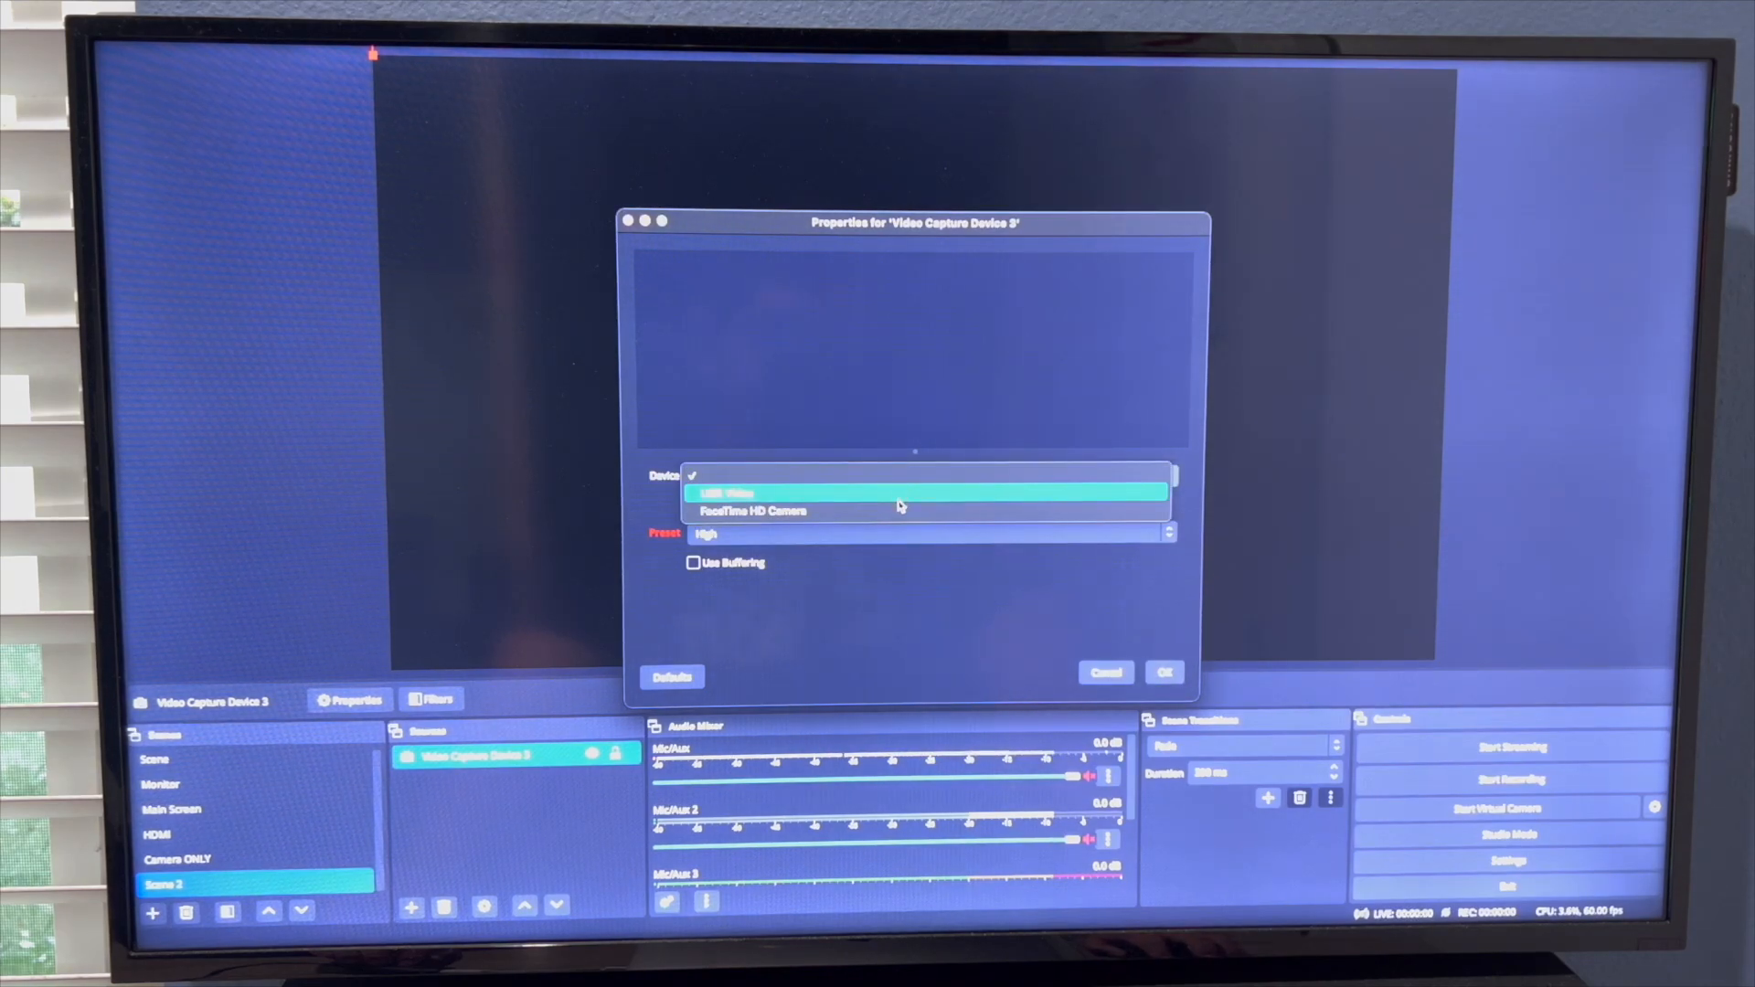
left_click(726, 493)
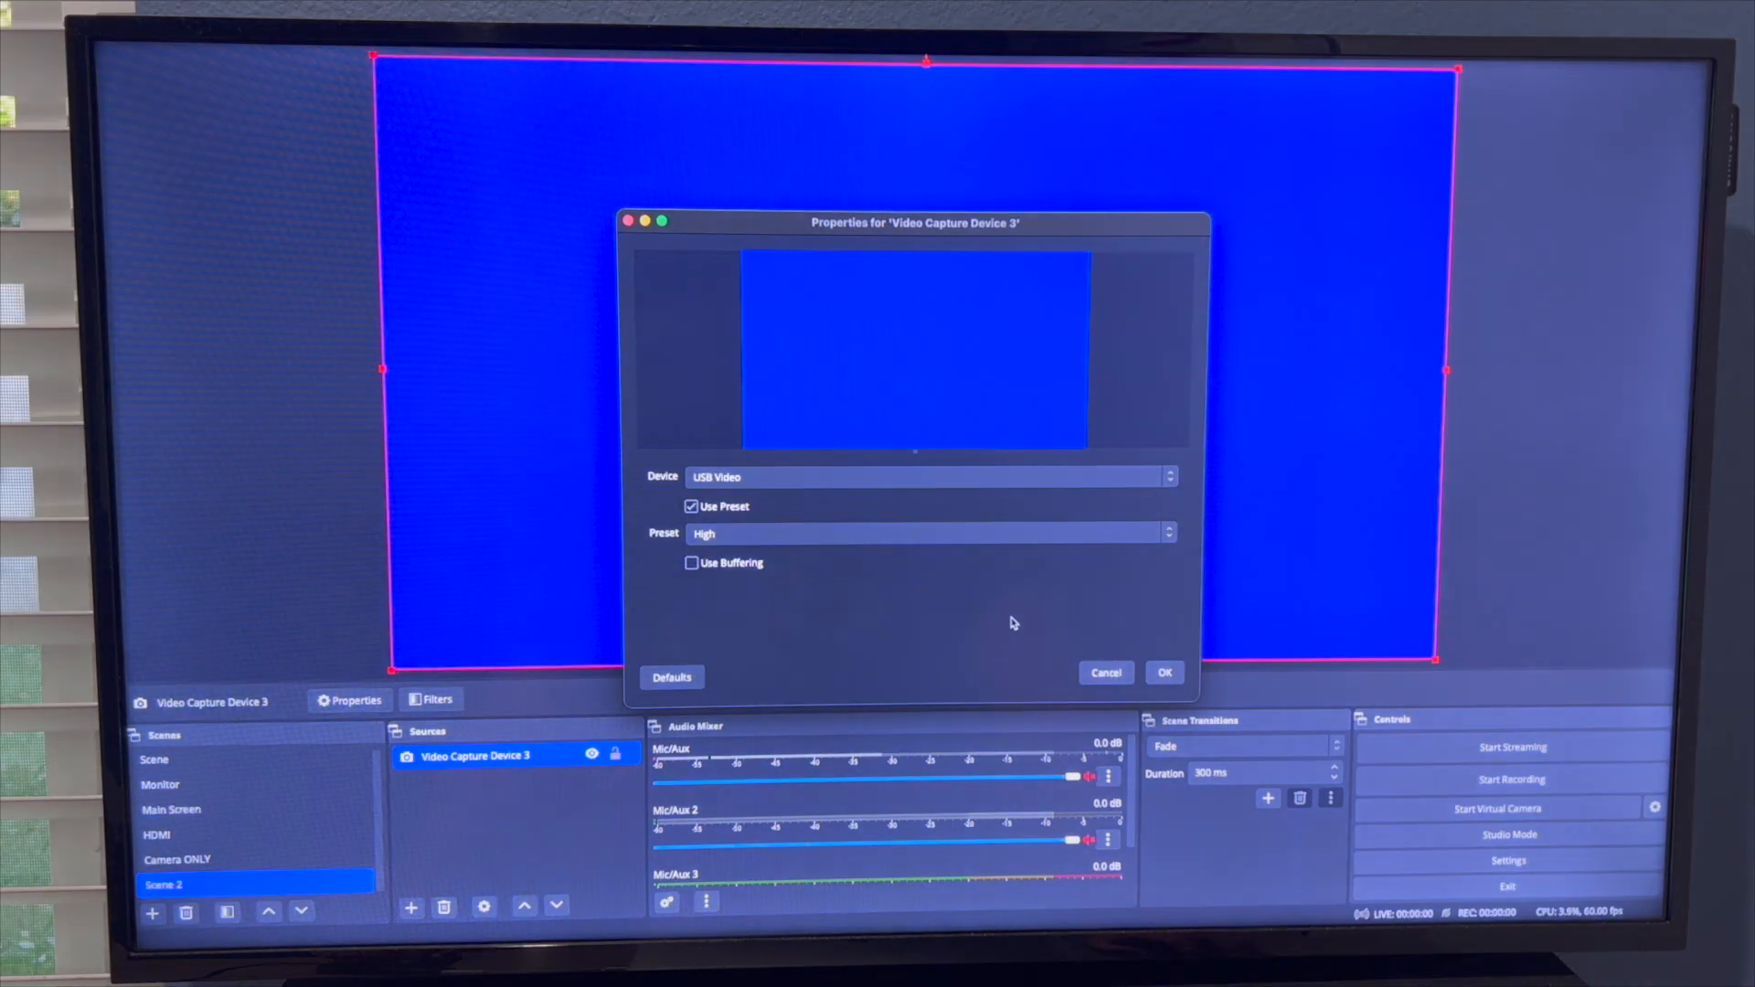
left_click(1163, 671)
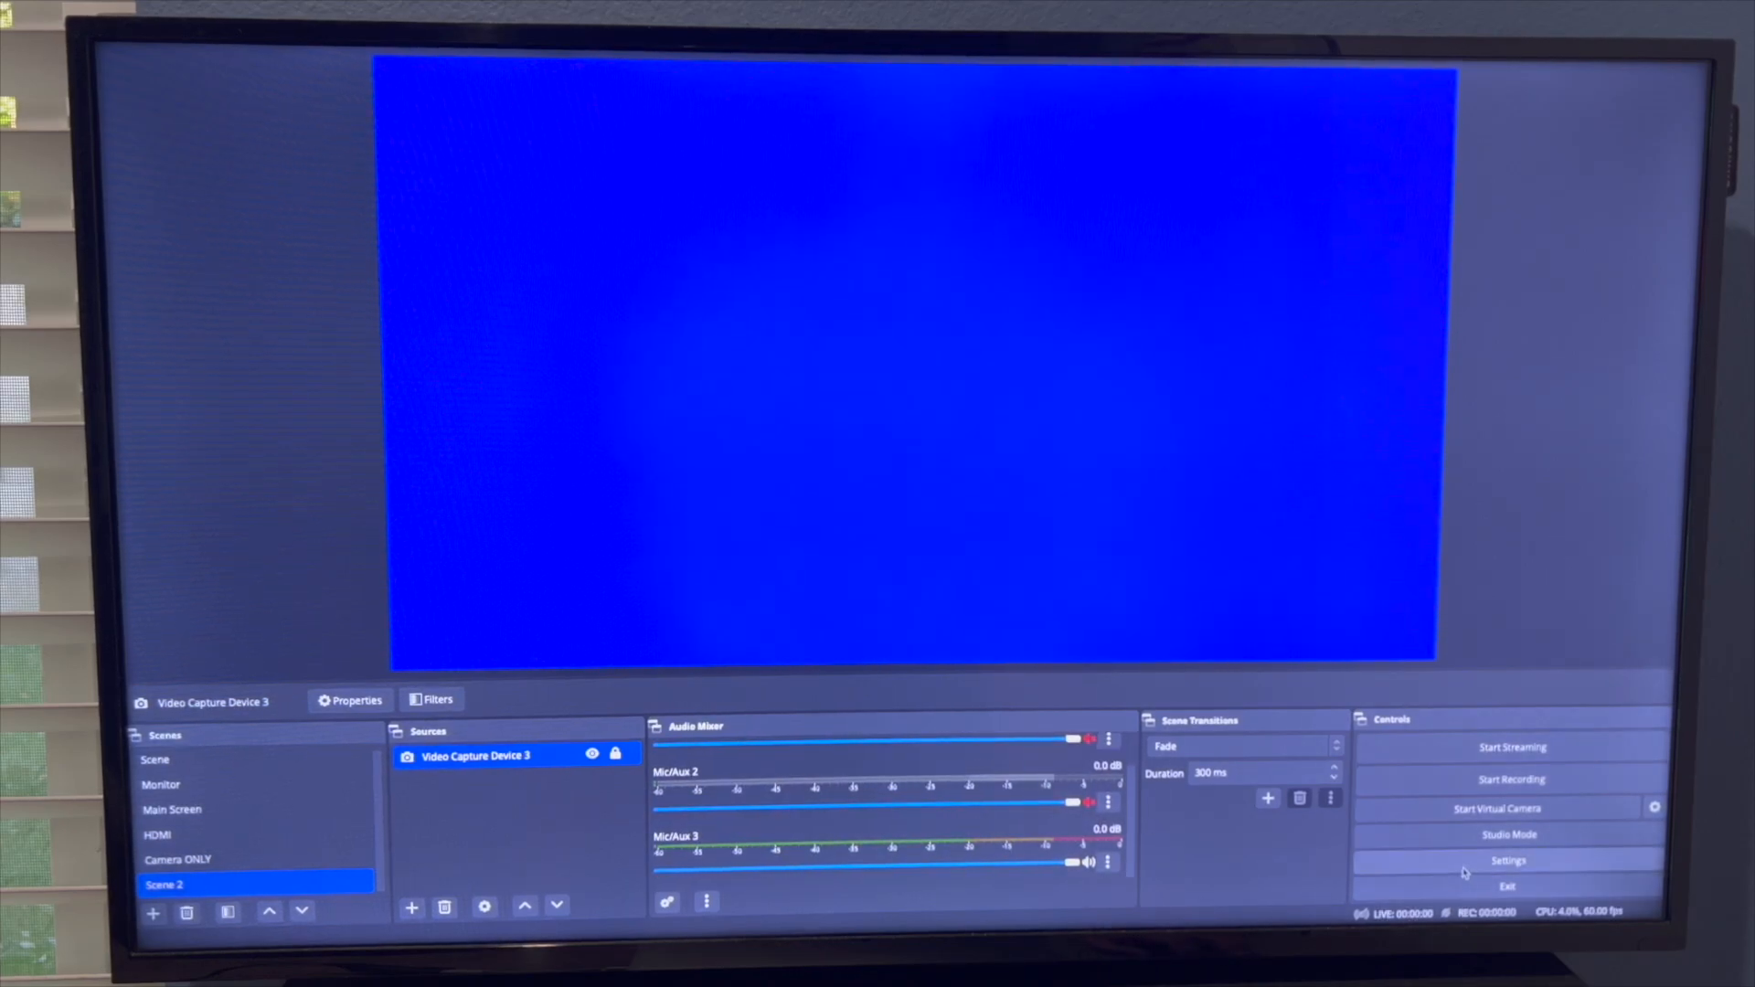
- In Audio settings, assign Mic/Auxiliary Audio 3 to USB Digital Audio and apply
left_click(1508, 859)
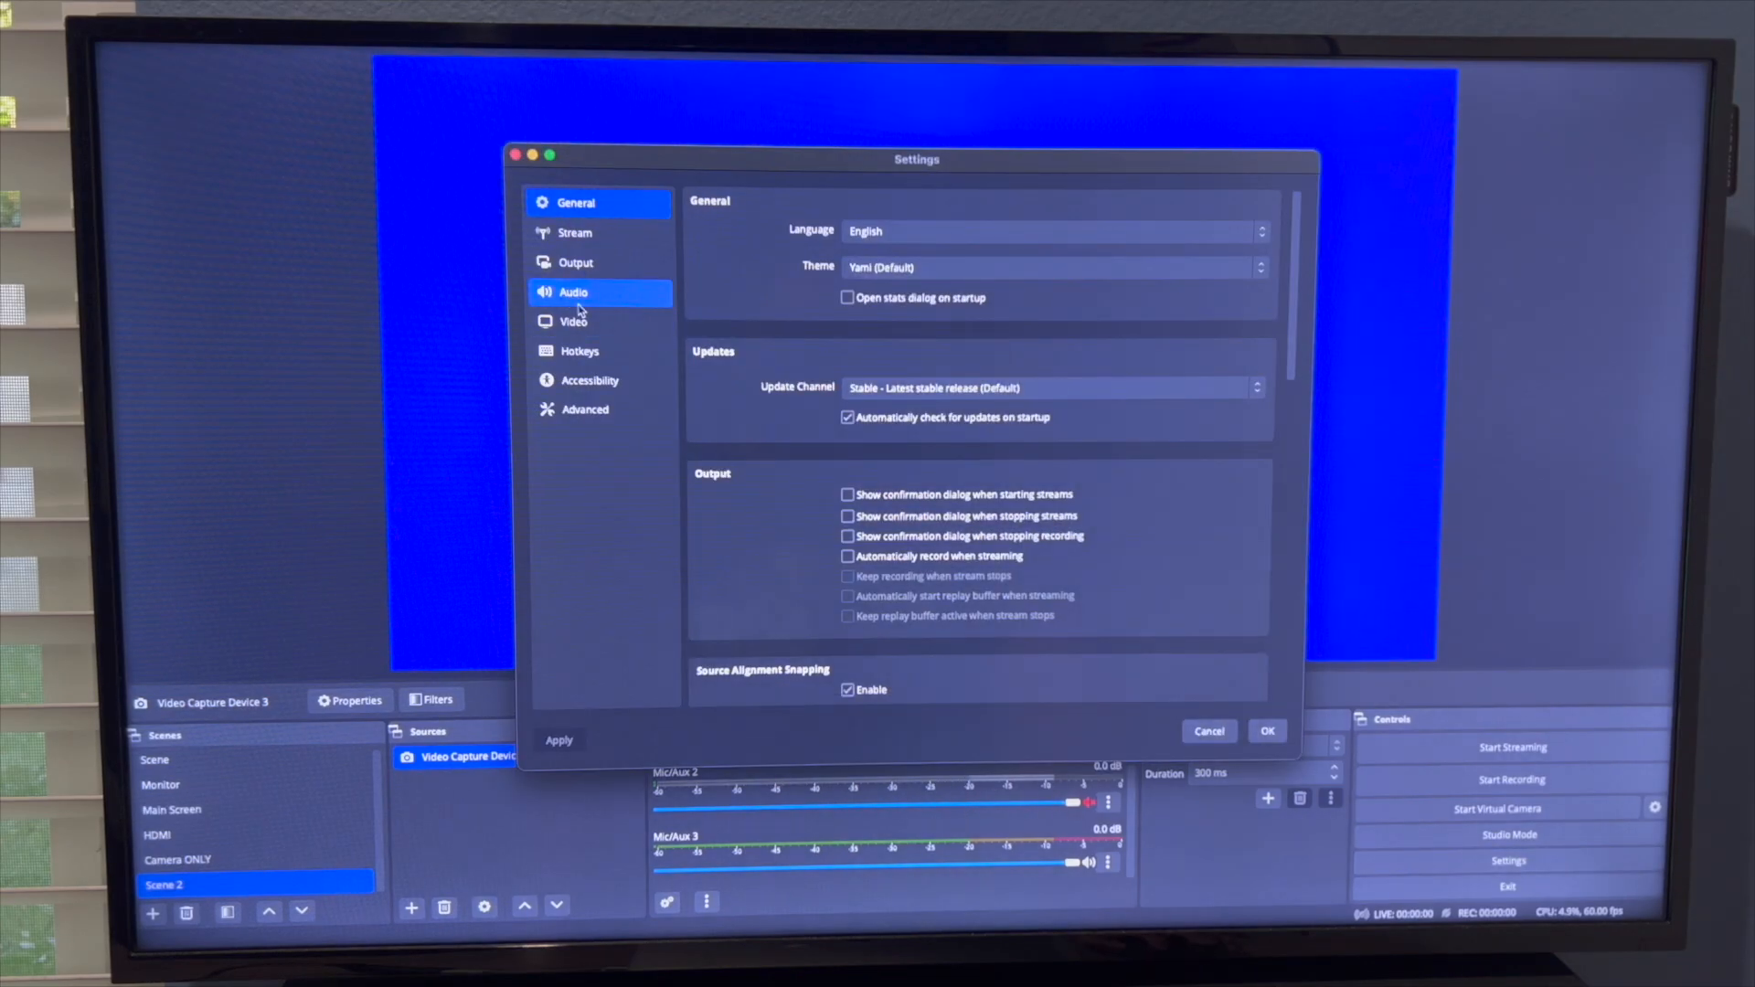
left_click(572, 292)
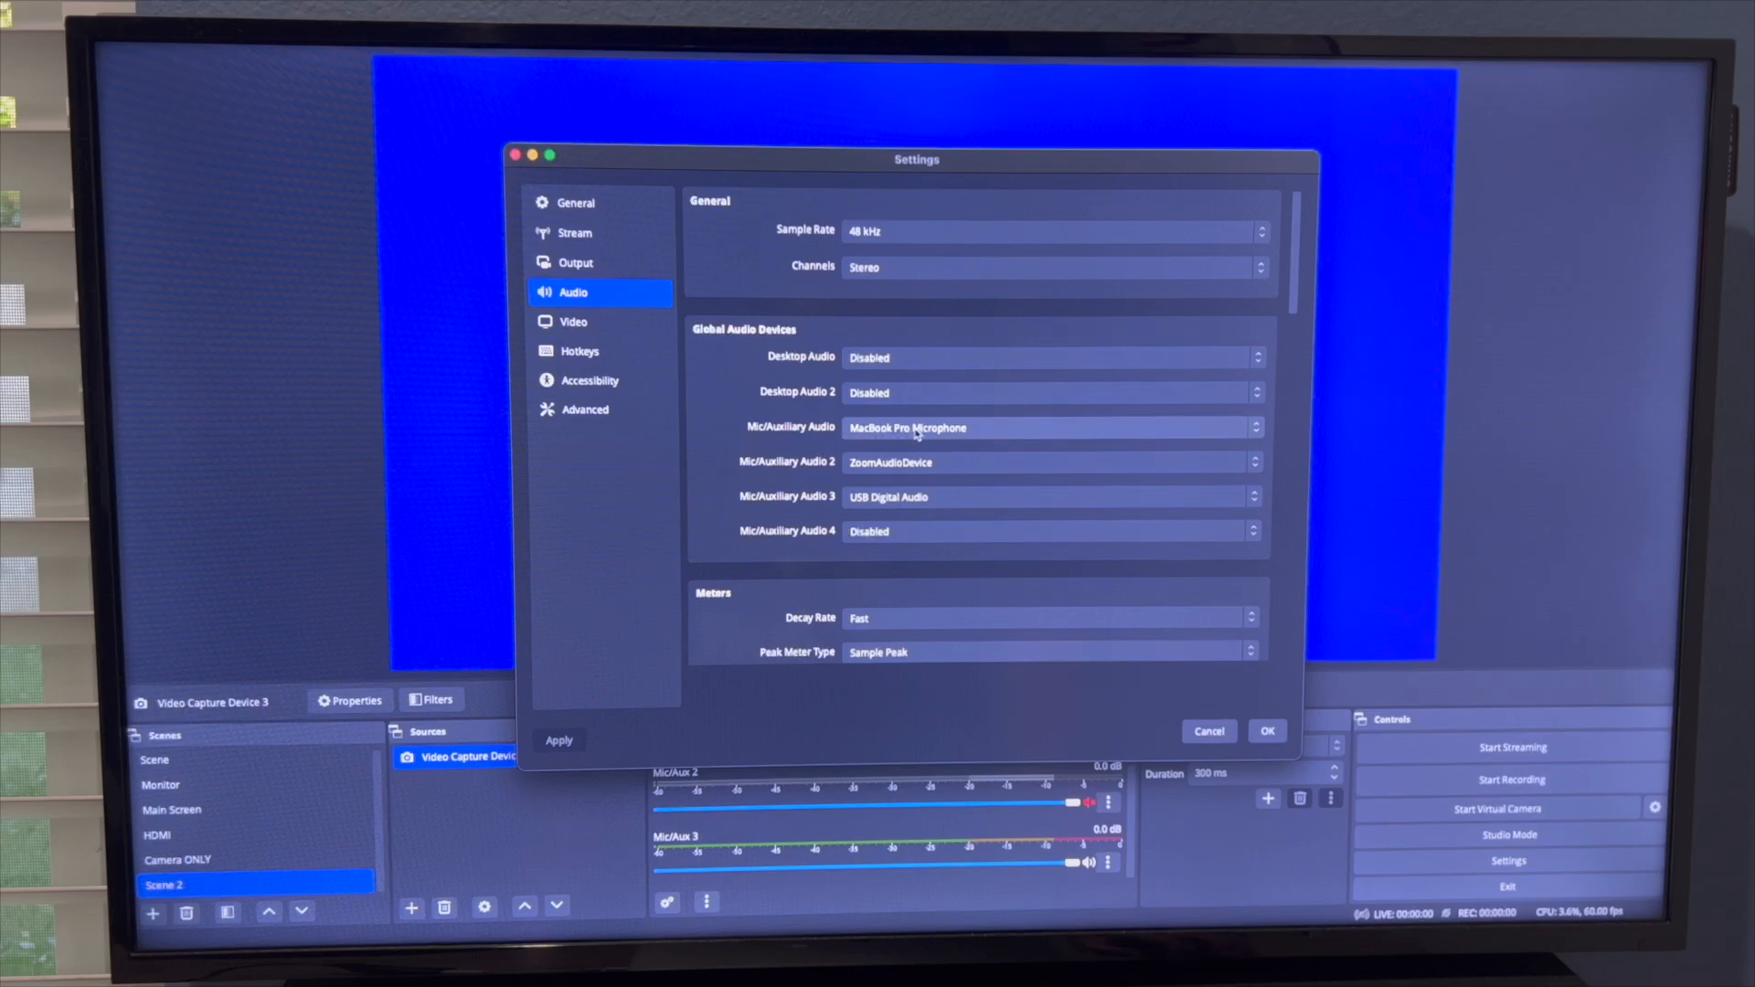
mouse_move(980, 444)
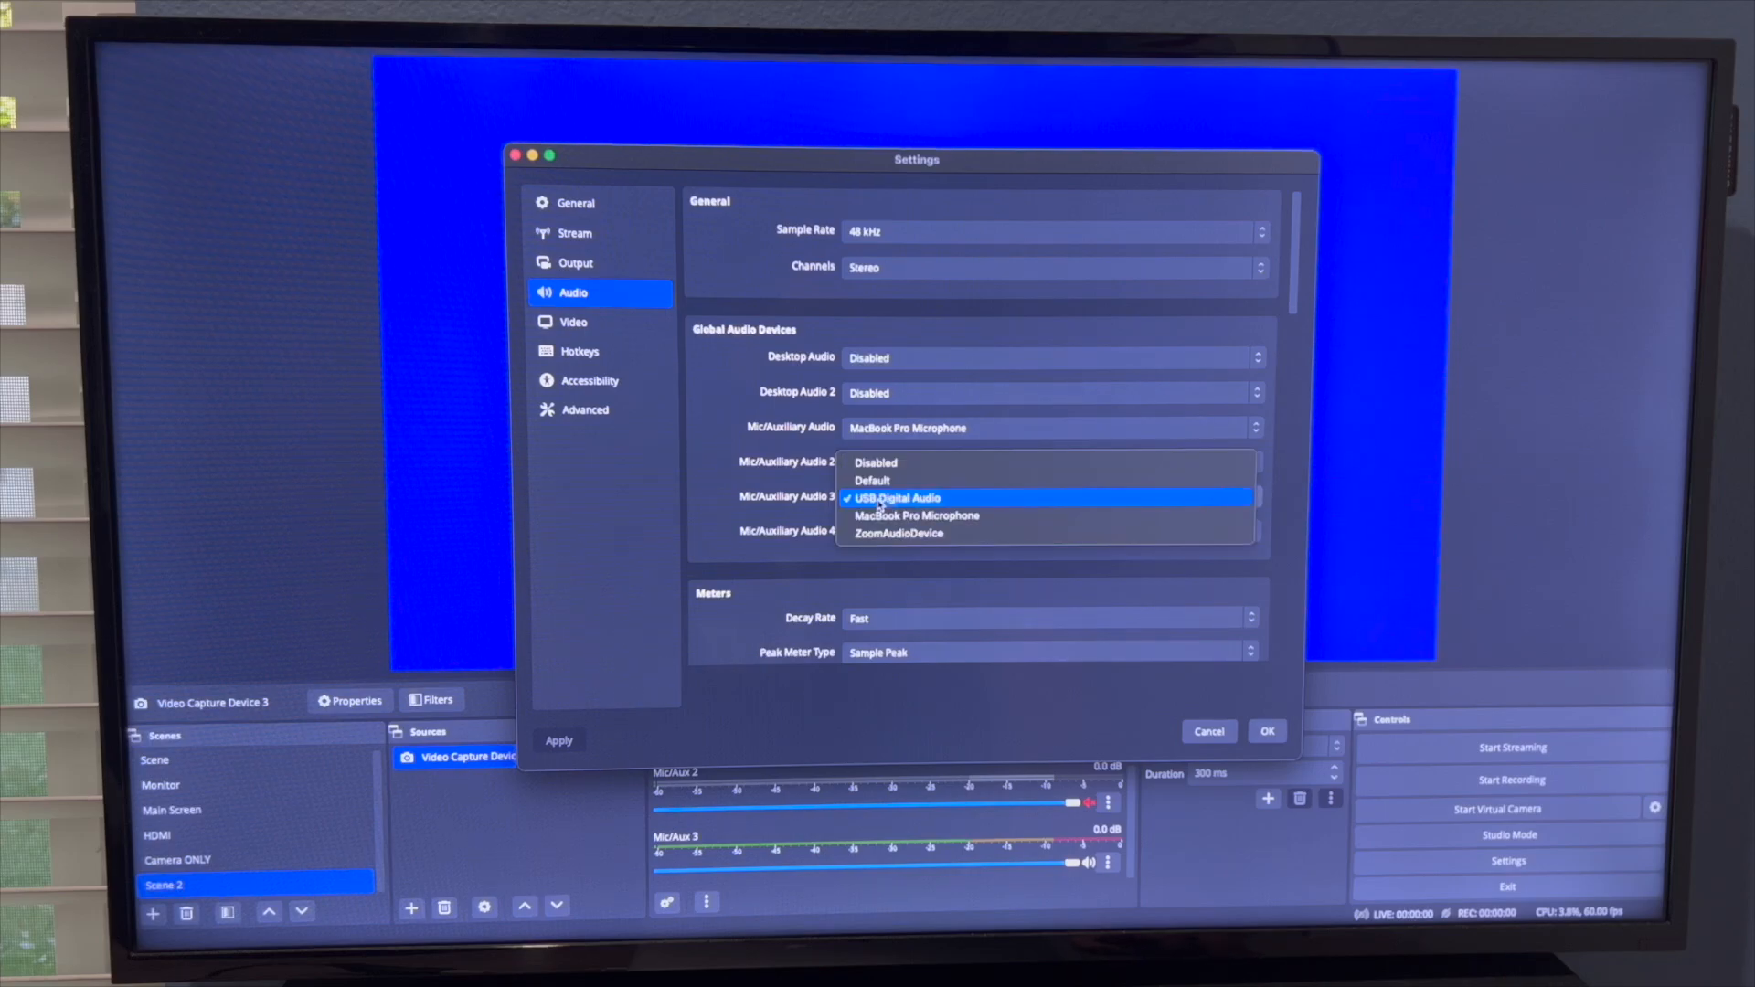
left_click(899, 532)
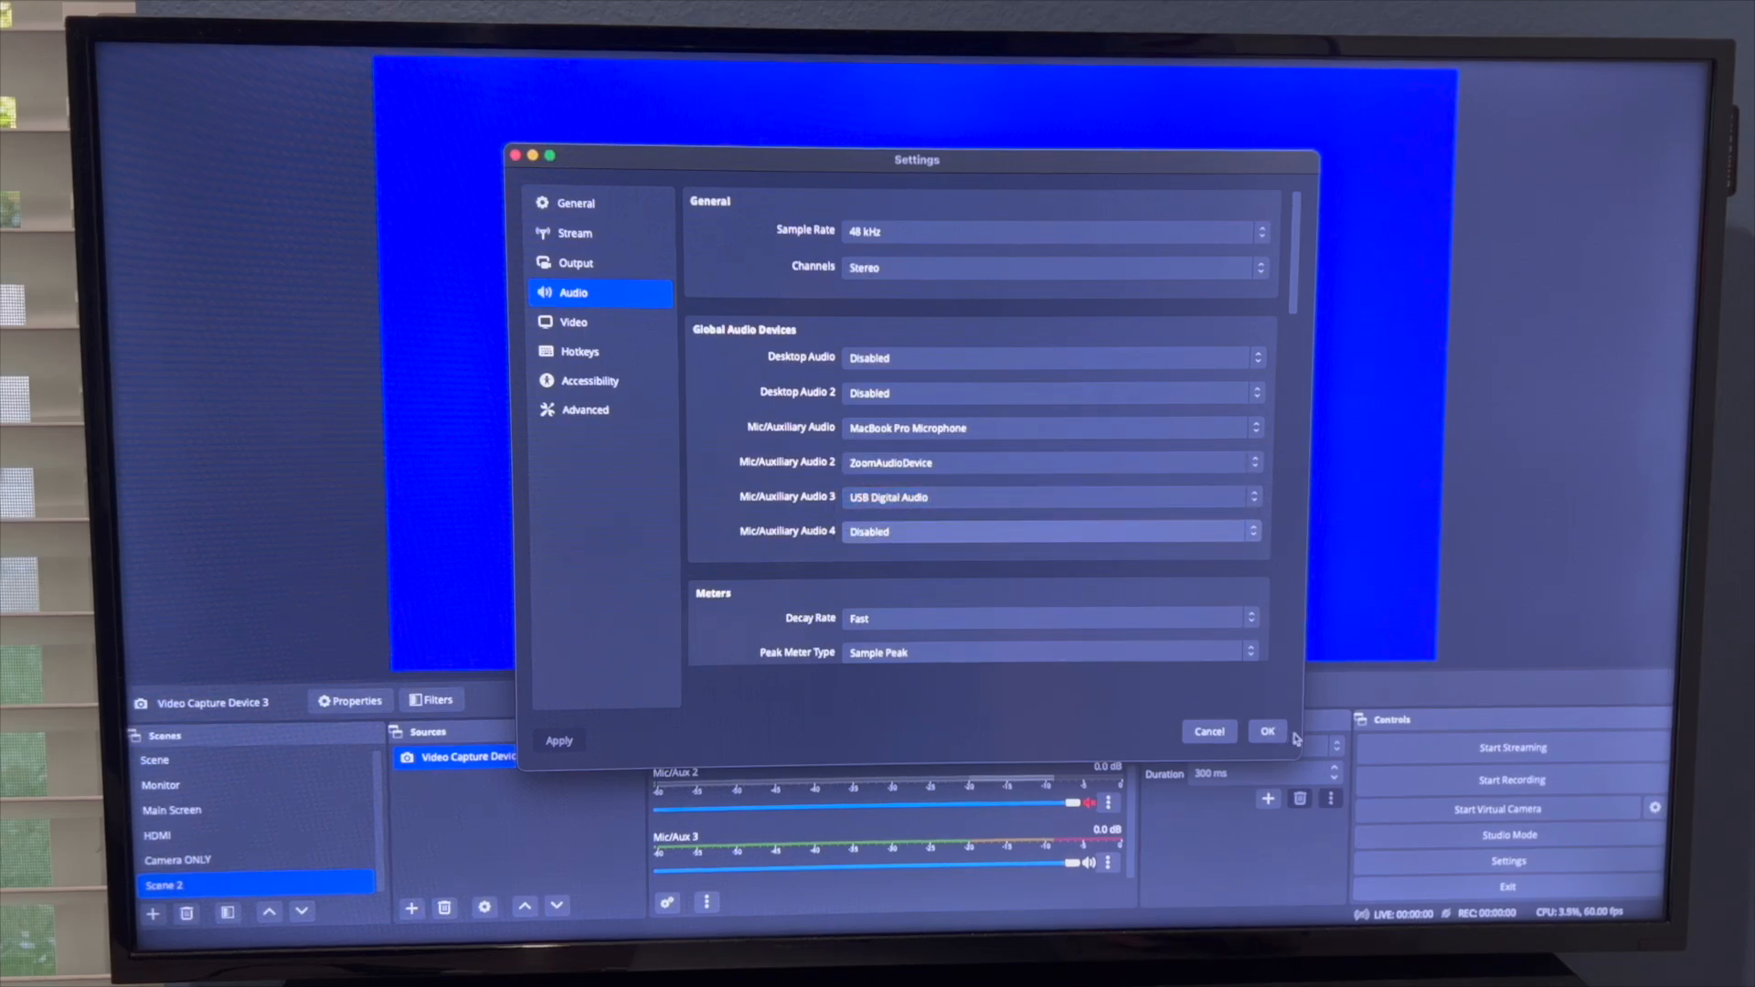
left_click(1267, 731)
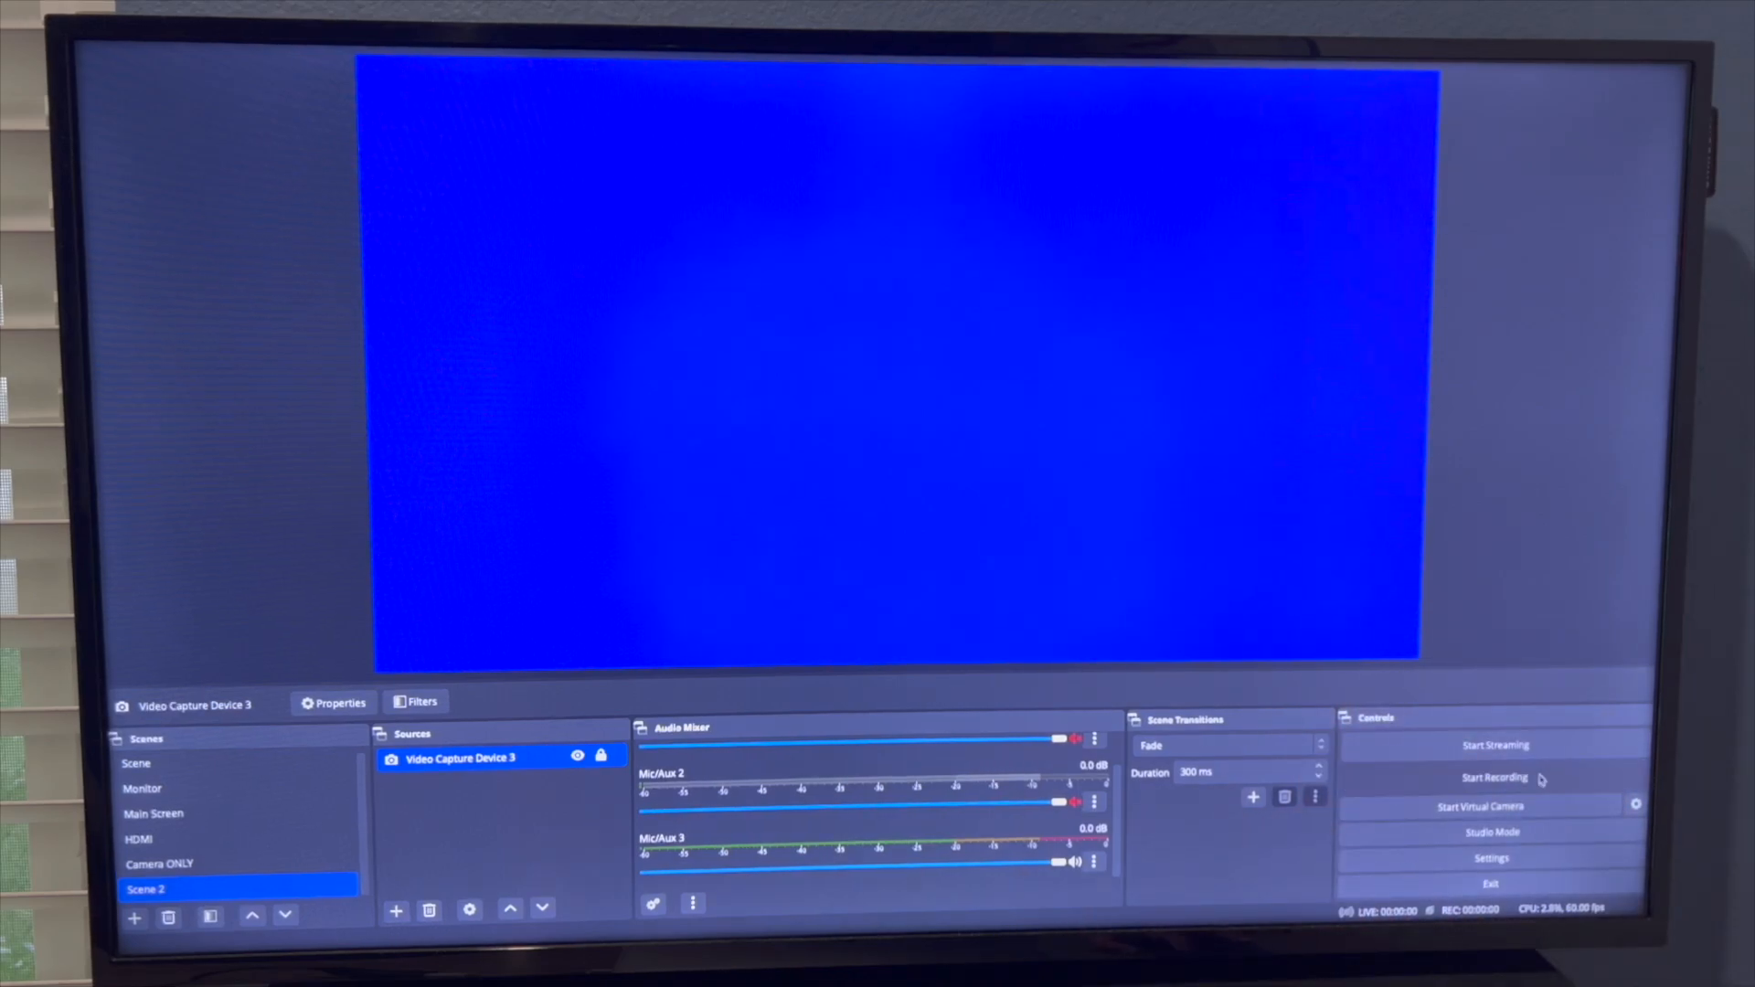
- Start recording Scene 2 and let the live karaoke feed capture for about a minute and a half
left_click(1491, 777)
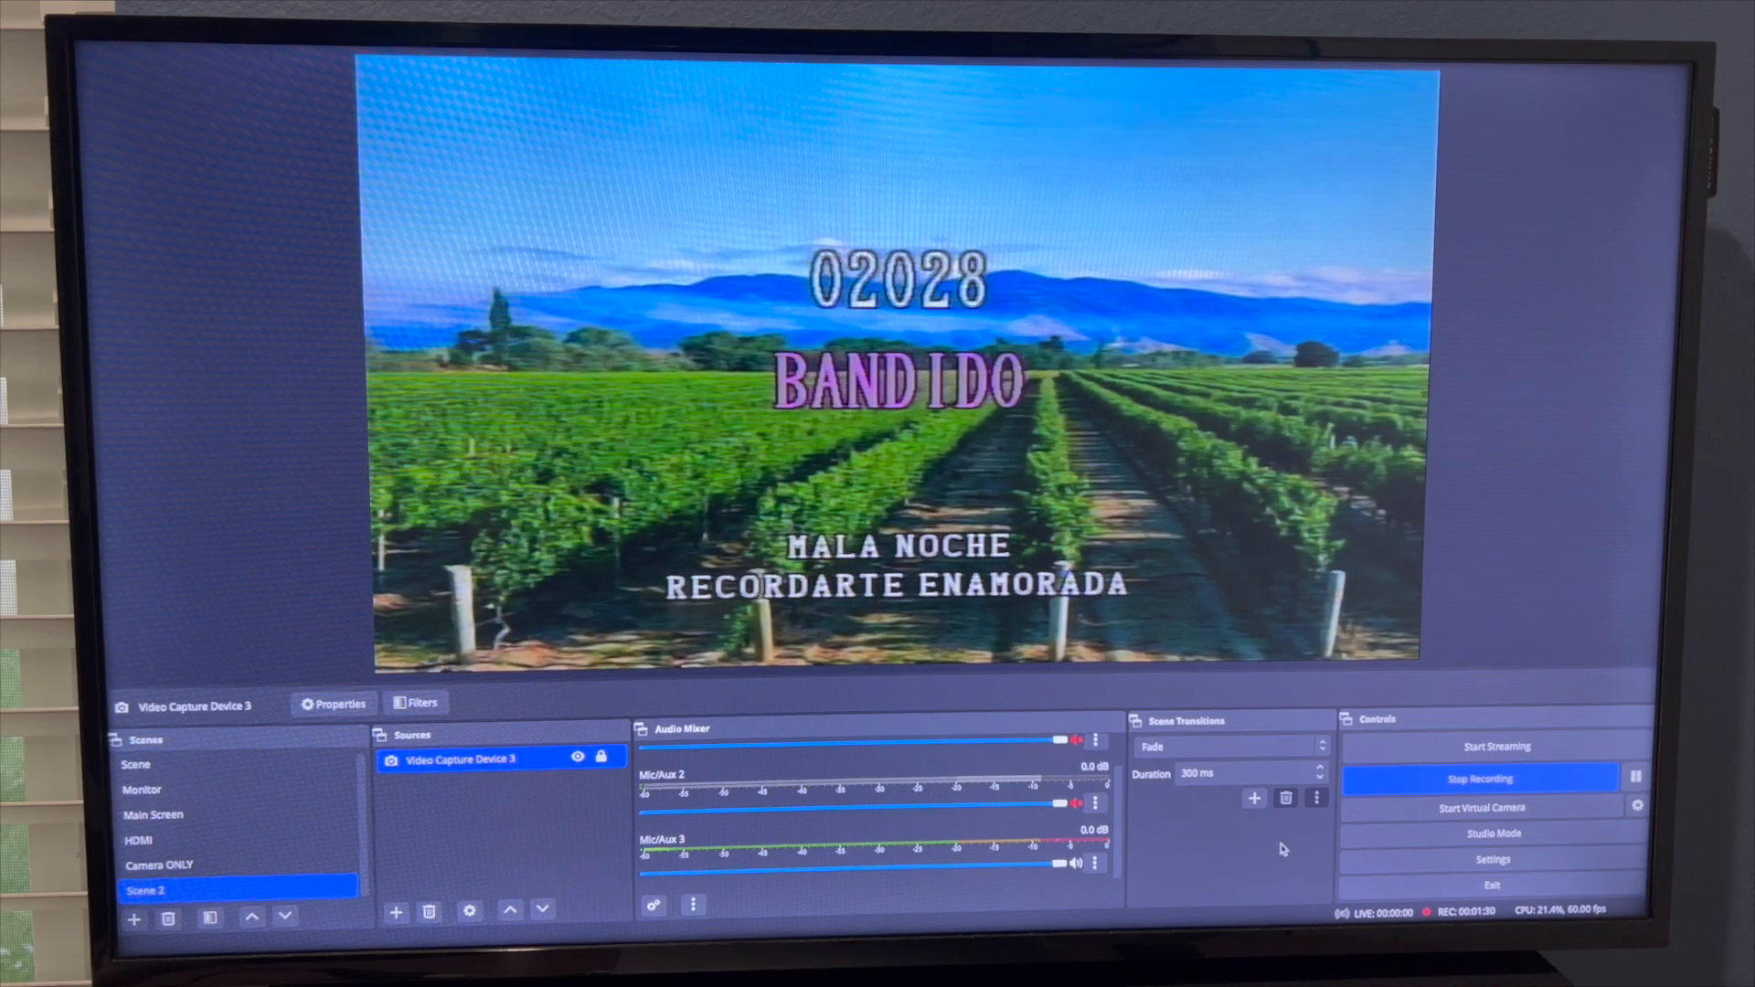
- Stop recording so the karaoke capture saves as an MP4 in the OBS Recordings folder
left_click(1478, 778)
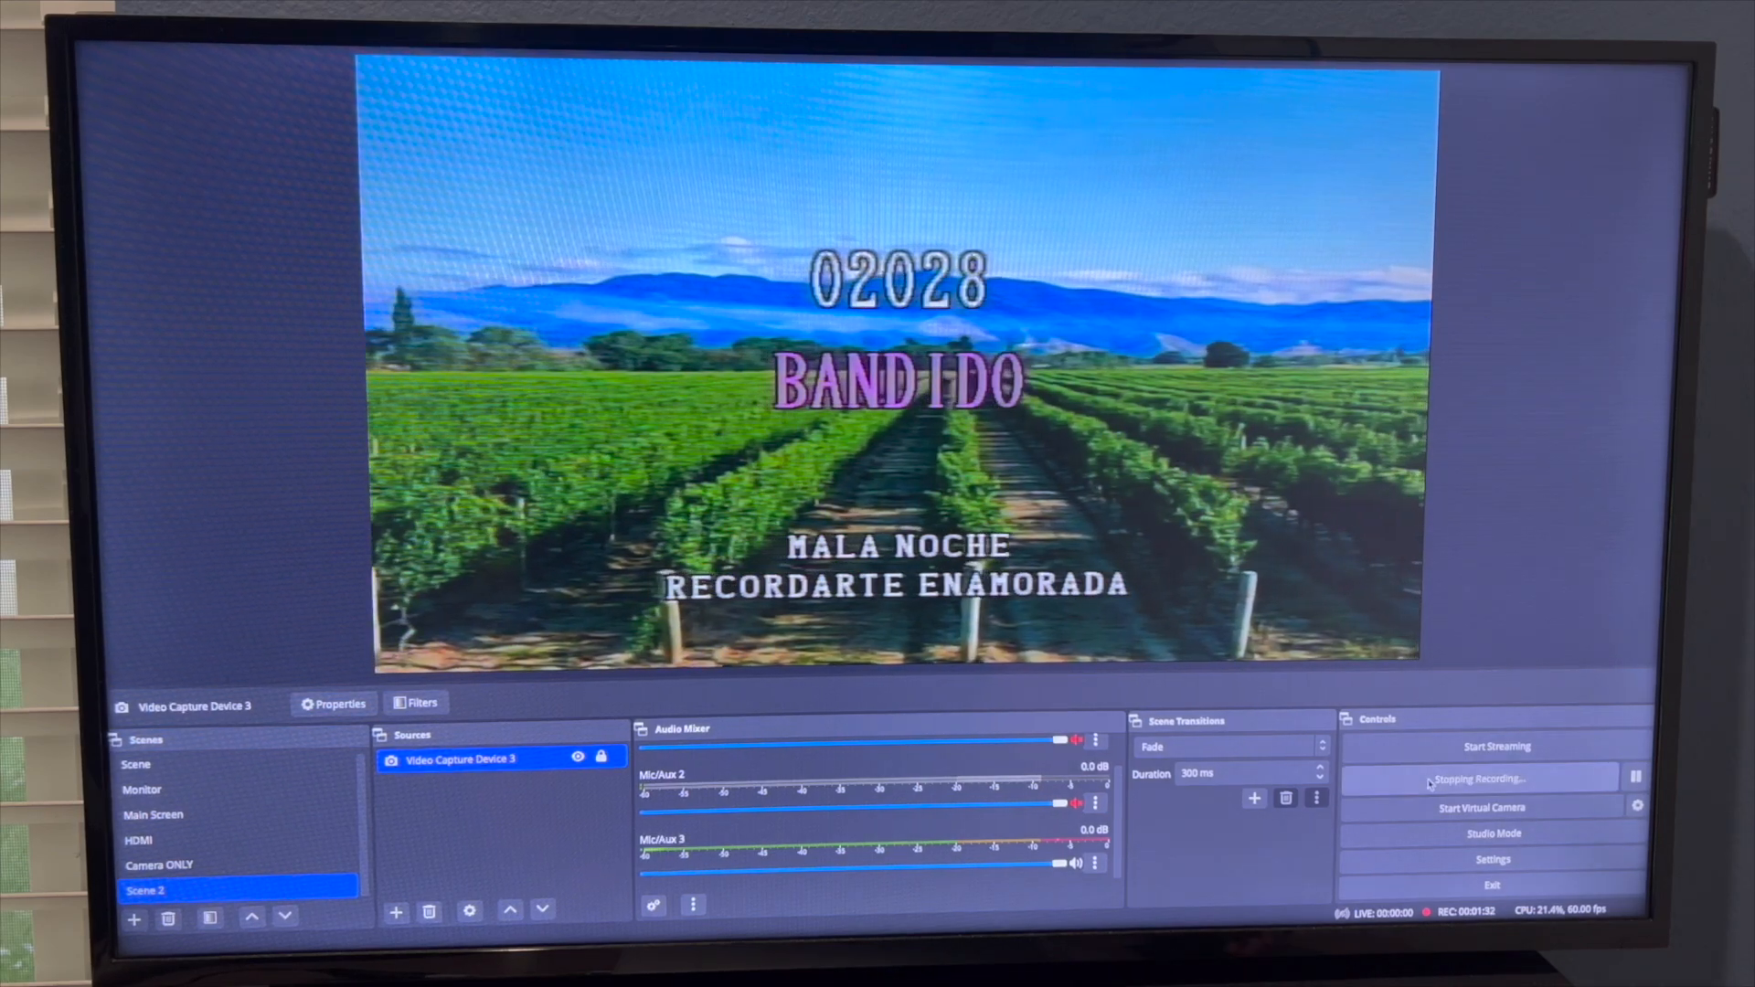
left_click(1494, 779)
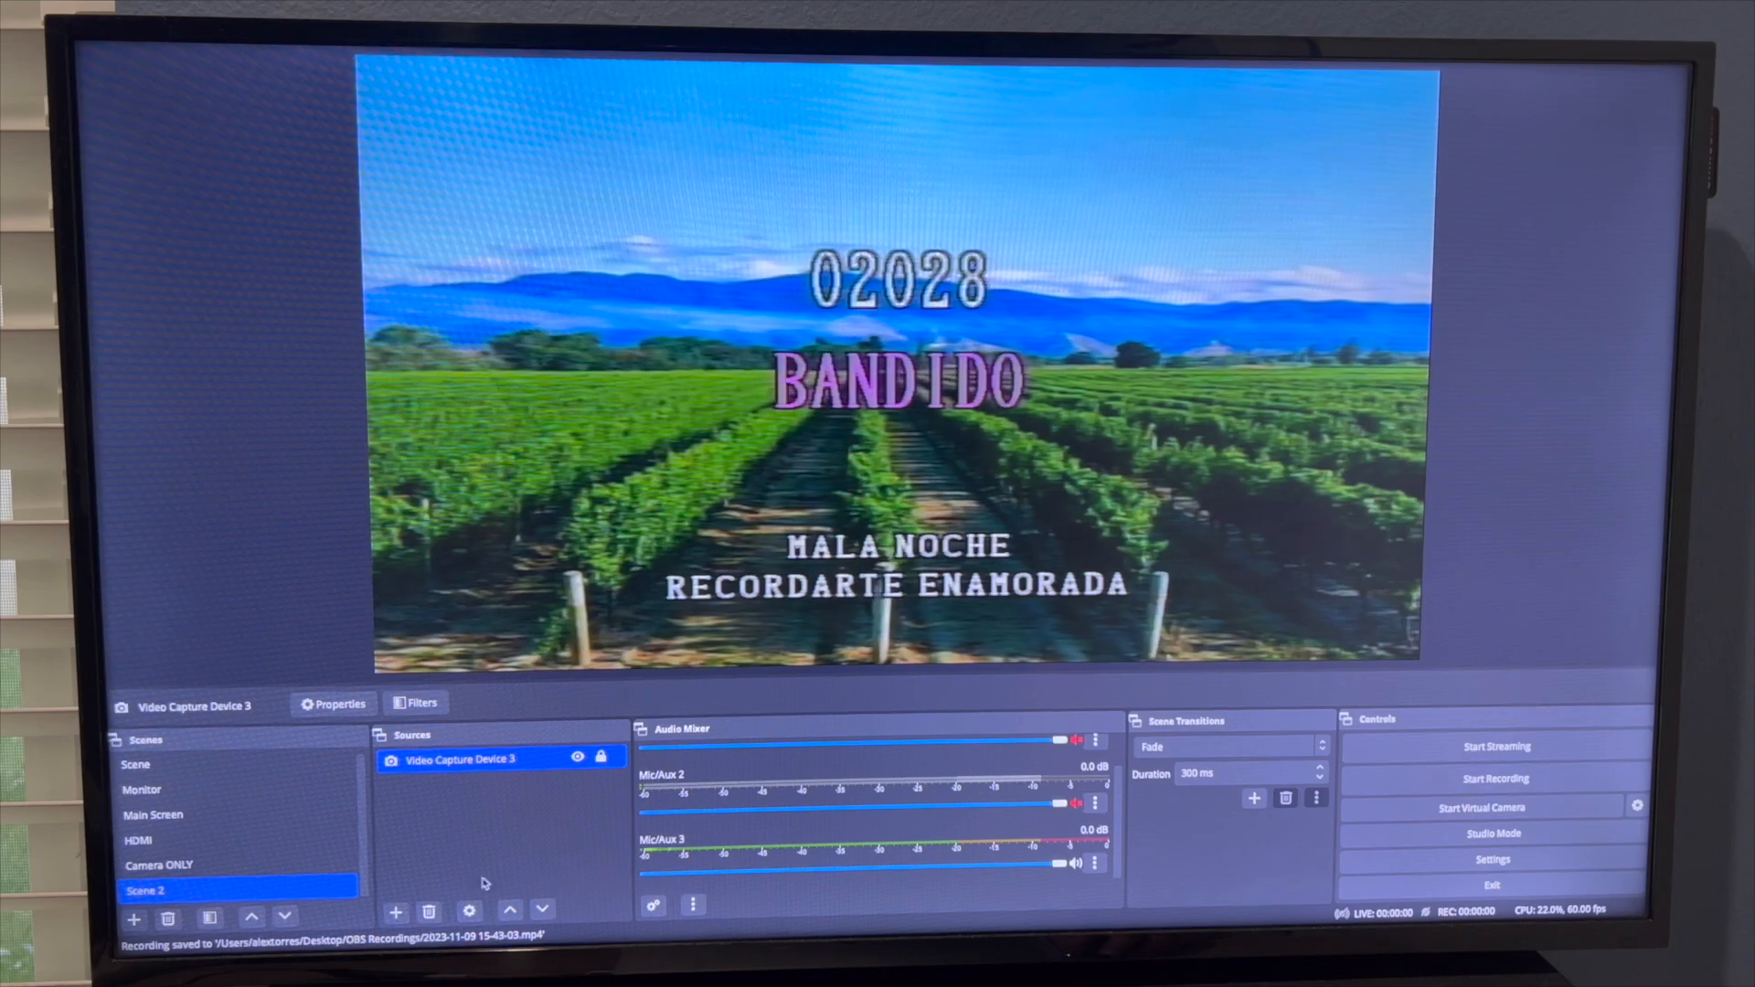